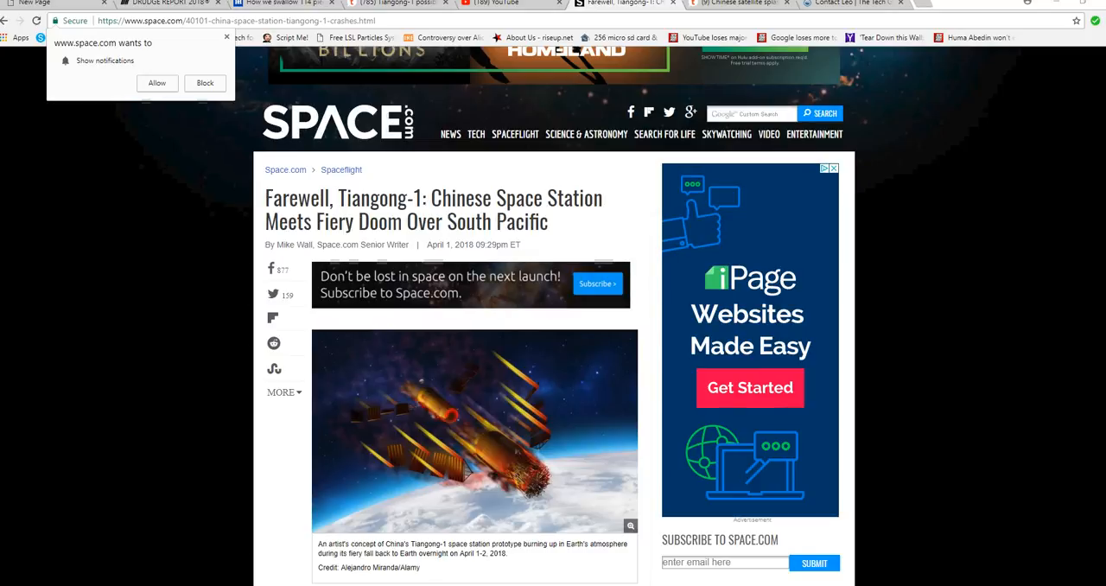
# Scroll past the Tiangong-1 lead image to the article's opening paragraphs
pyautogui.scroll(-3)
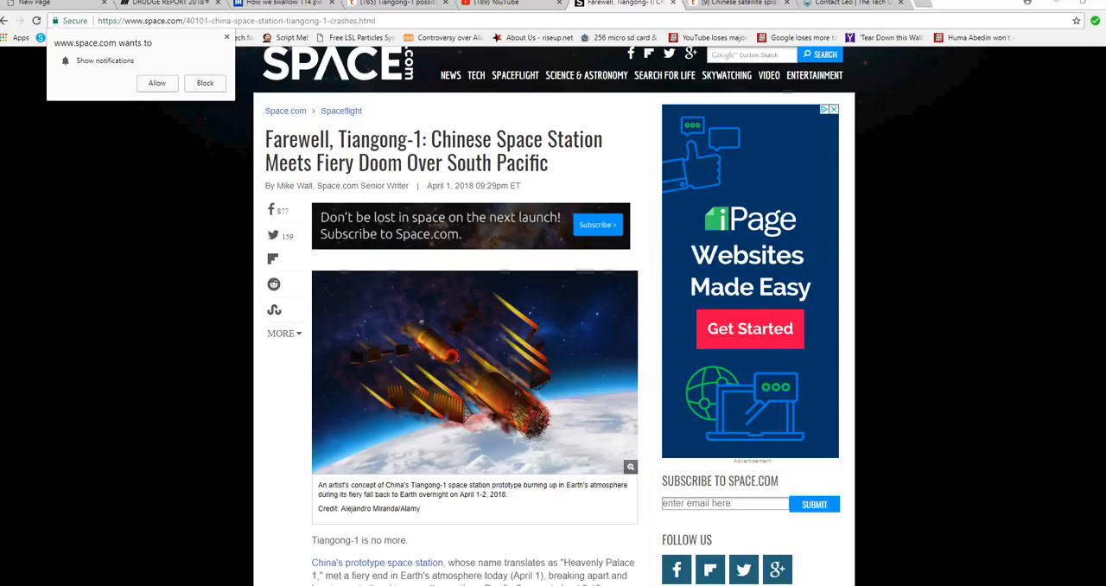
pyautogui.scroll(-3)
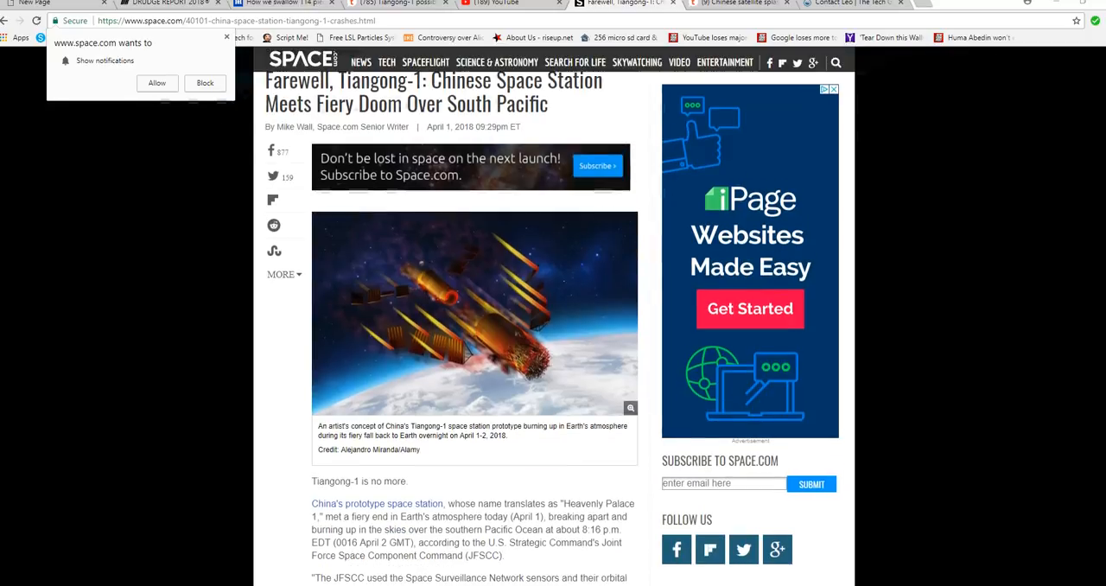
pyautogui.scroll(-3)
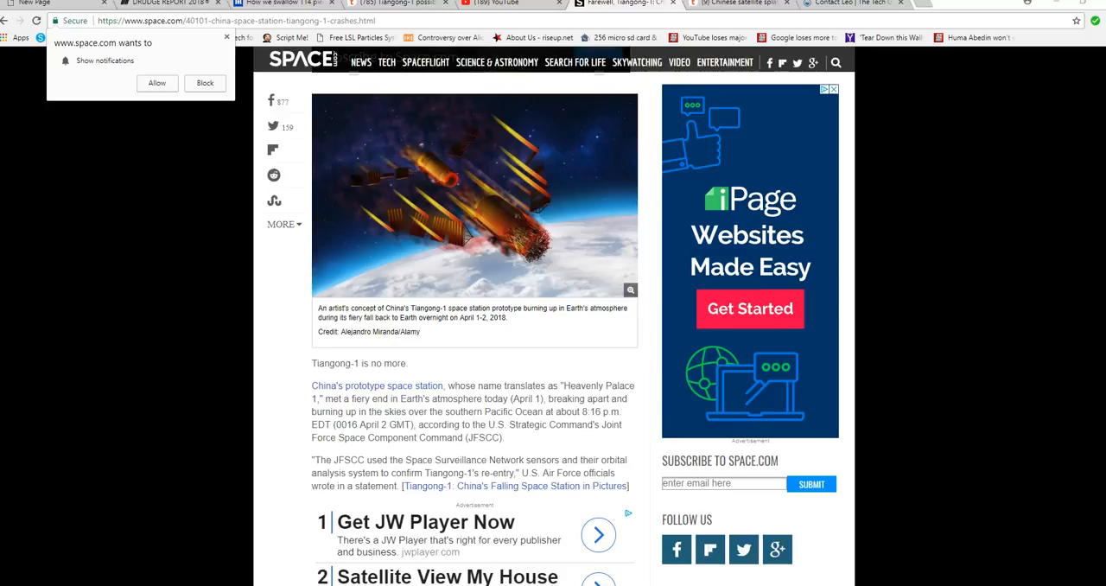
# Scroll past the ad block to the paragraphs on Tiangong-1's debris and dimensions
pyautogui.scroll(-3)
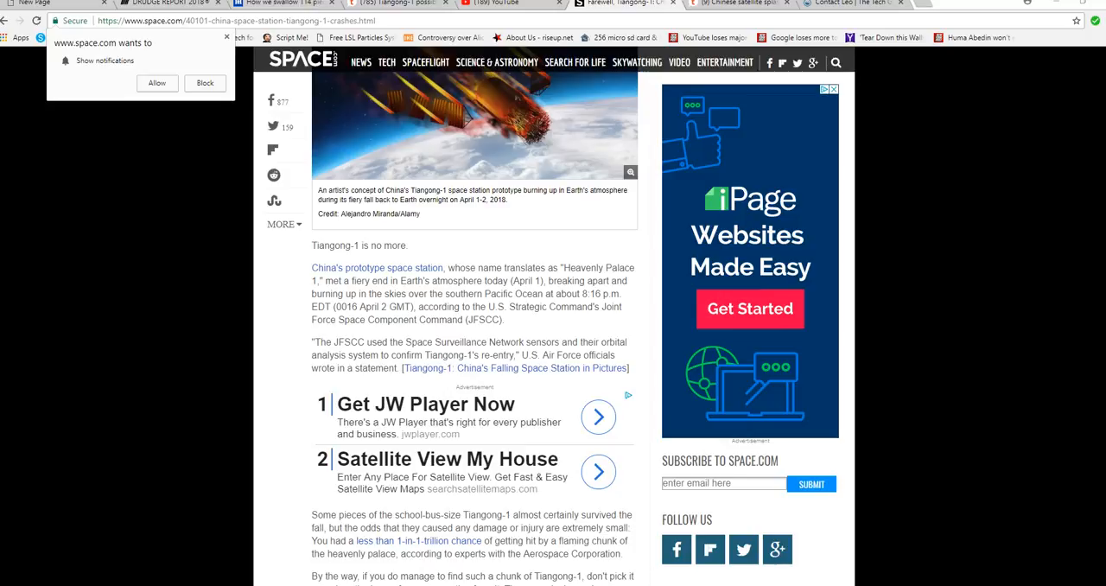
pyautogui.scroll(-3)
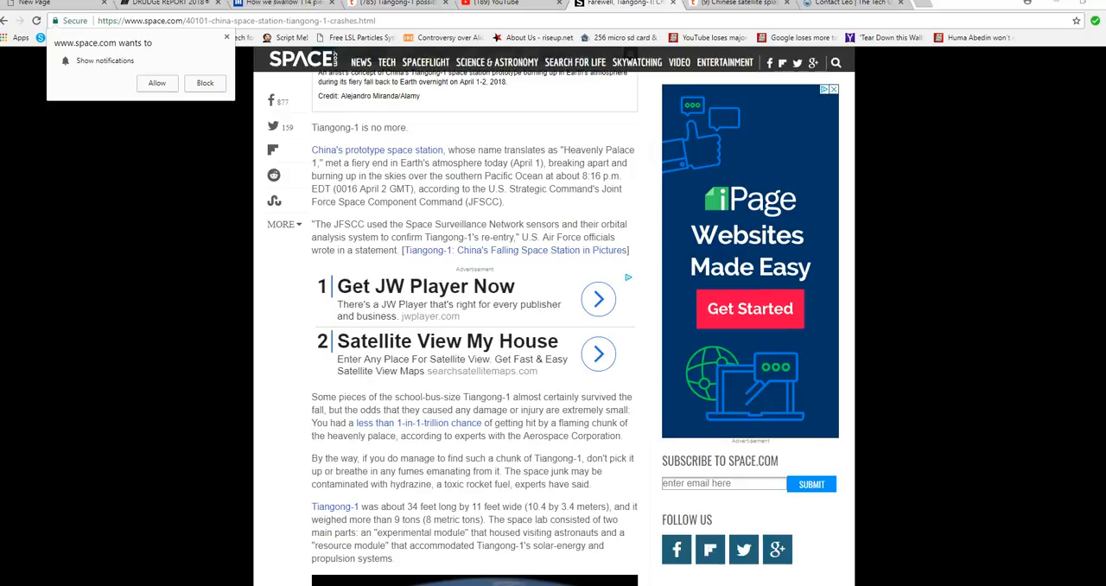
# Scroll to the embedded video below the module paragraph and start it playing
pyautogui.scroll(-3)
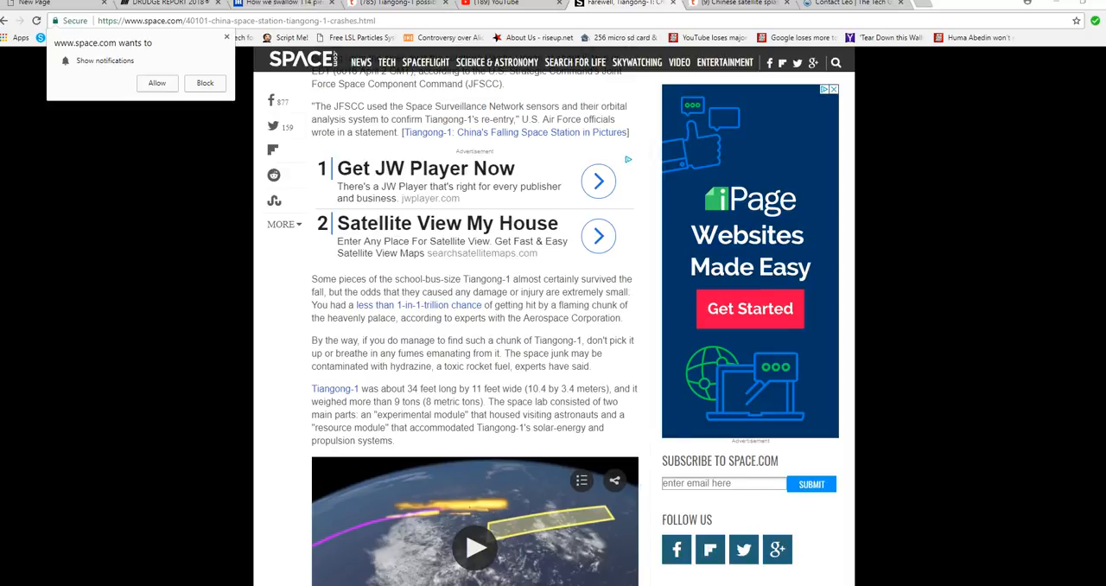
pyautogui.click(473, 548)
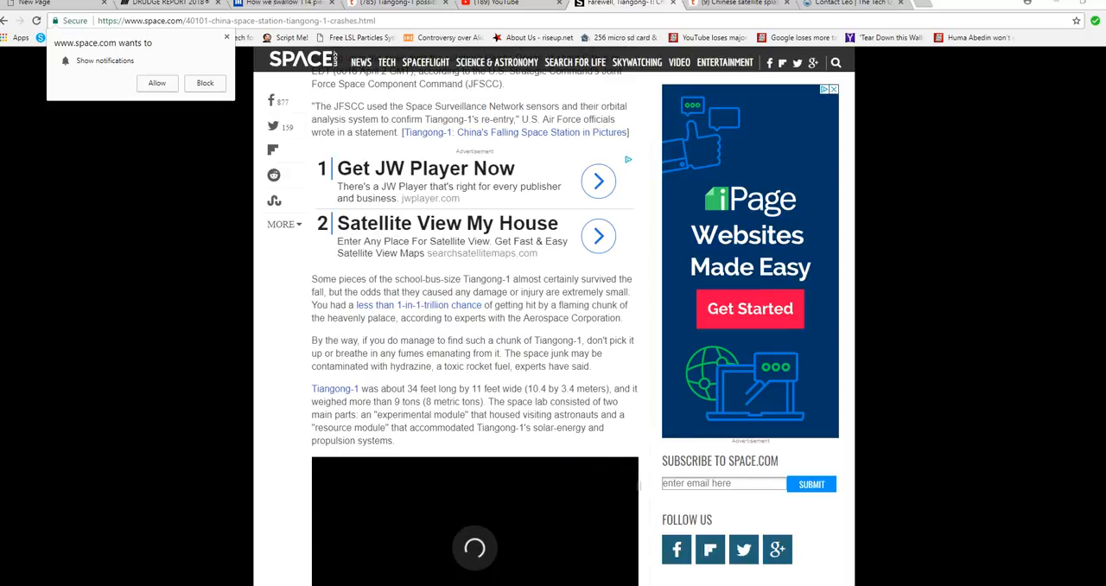